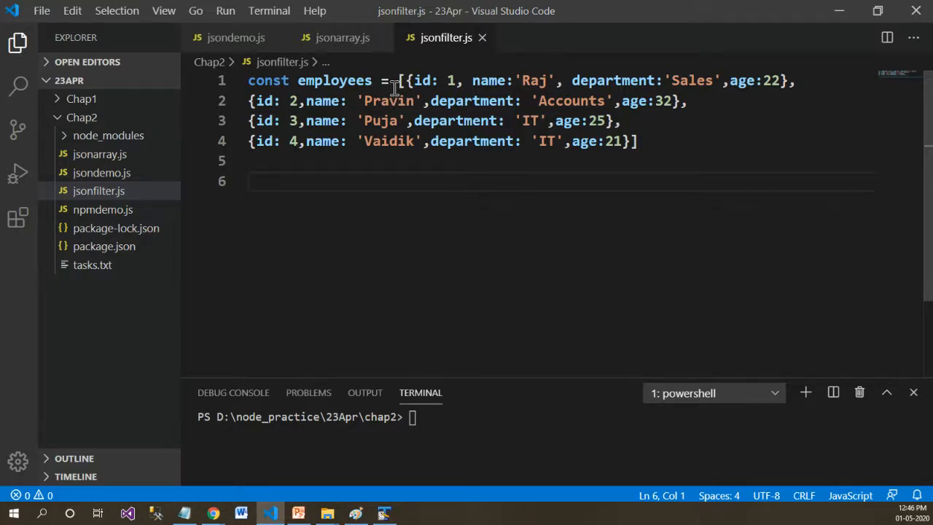
Write const empIT = employees.filter(x=> x.department==='IT') on line 6 and save.
{"action": "left_click_drag", "start_coordinate": [397, 81], "coordinate": [640, 141]}
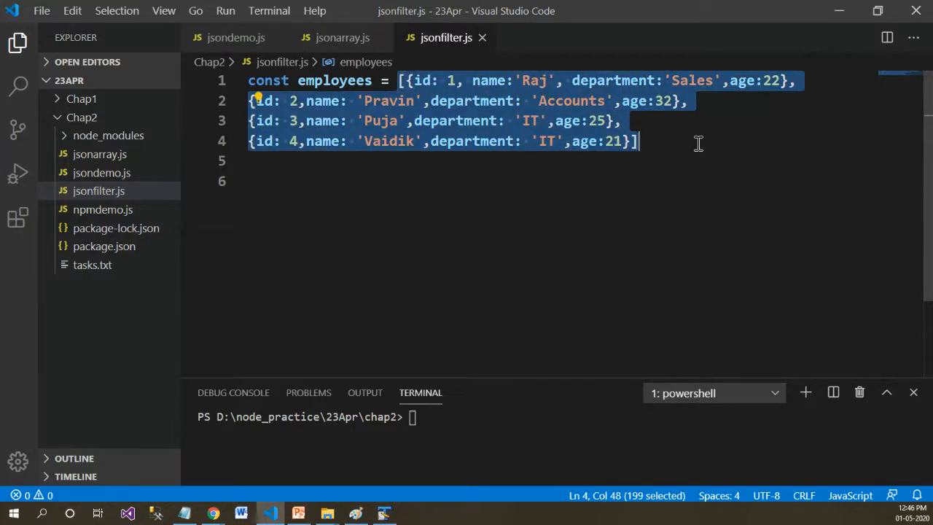
{"action": "mouse_move", "coordinate": [382, 224]}
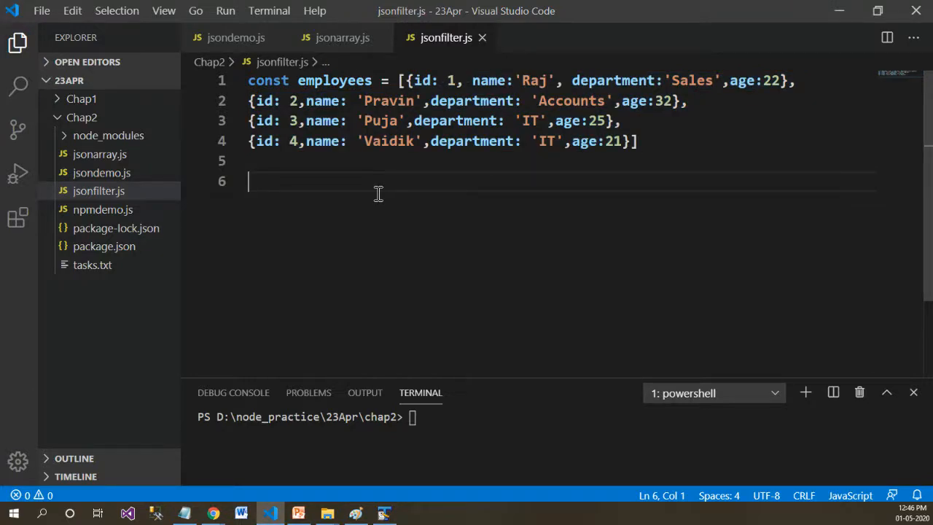
{"action": "type", "text": "const"}
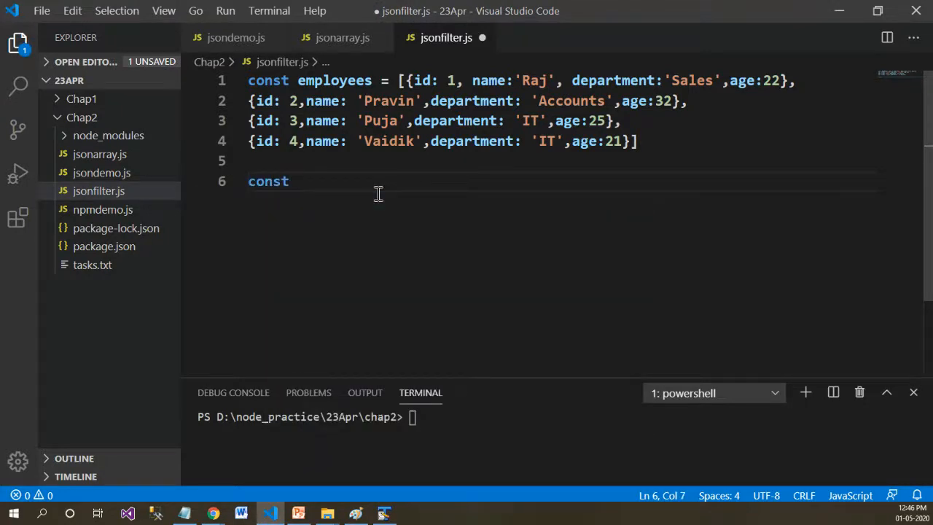
{"action": "type", "text": "empIT"}
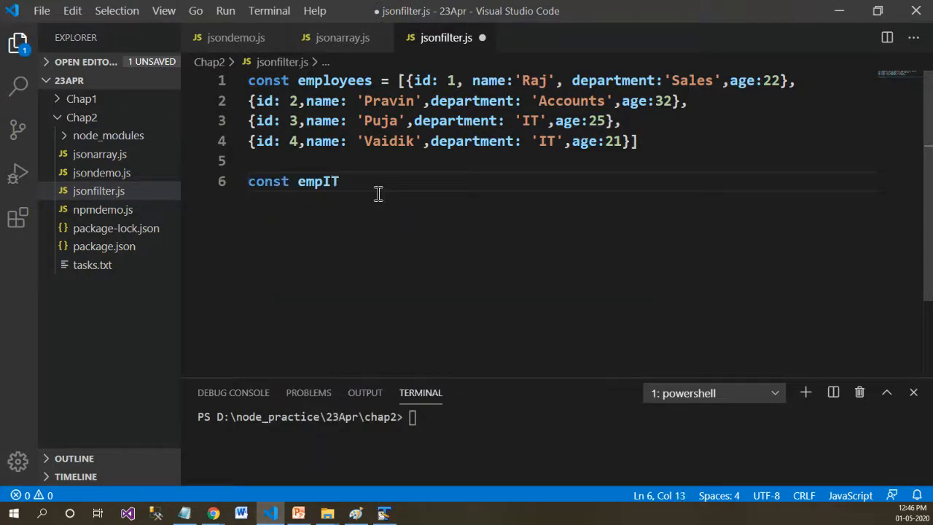
{"action": "type", "text": "= emp"}
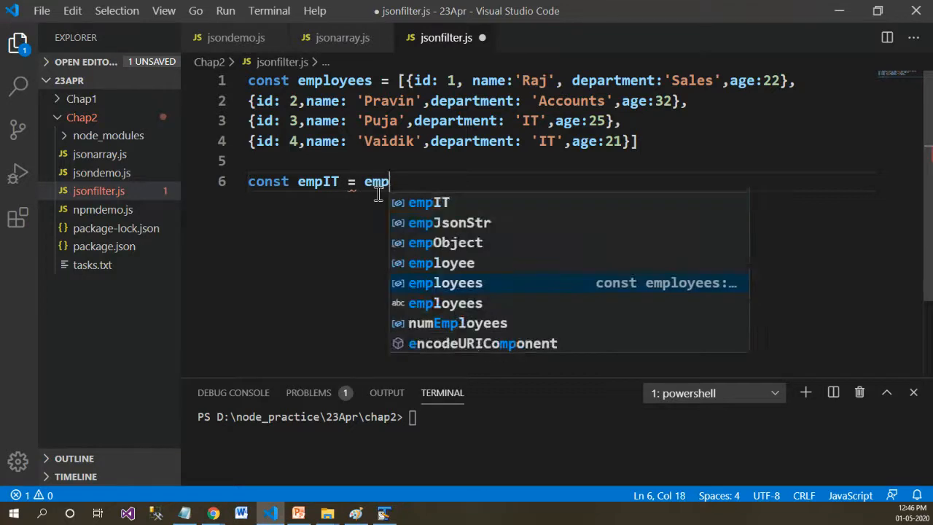
{"action": "left_click", "coordinate": [446, 283]}
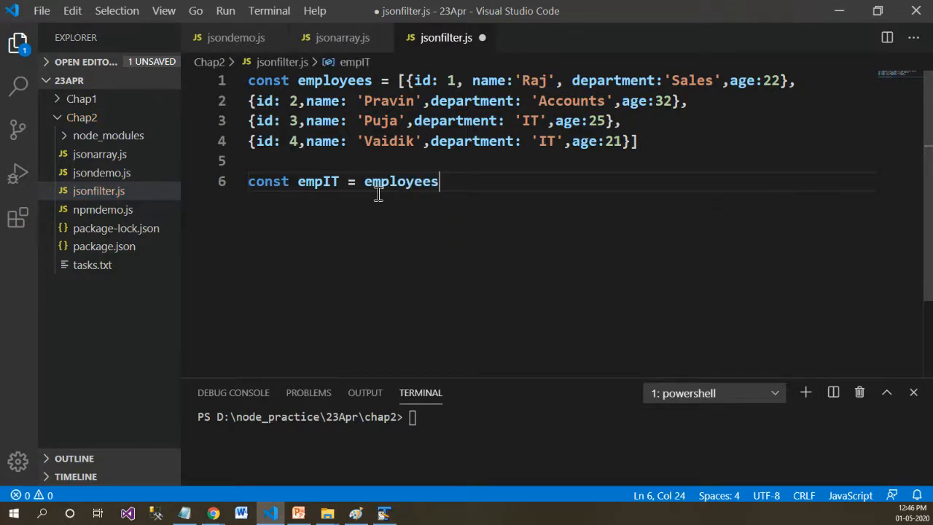
{"action": "type", "text": ".filter("}
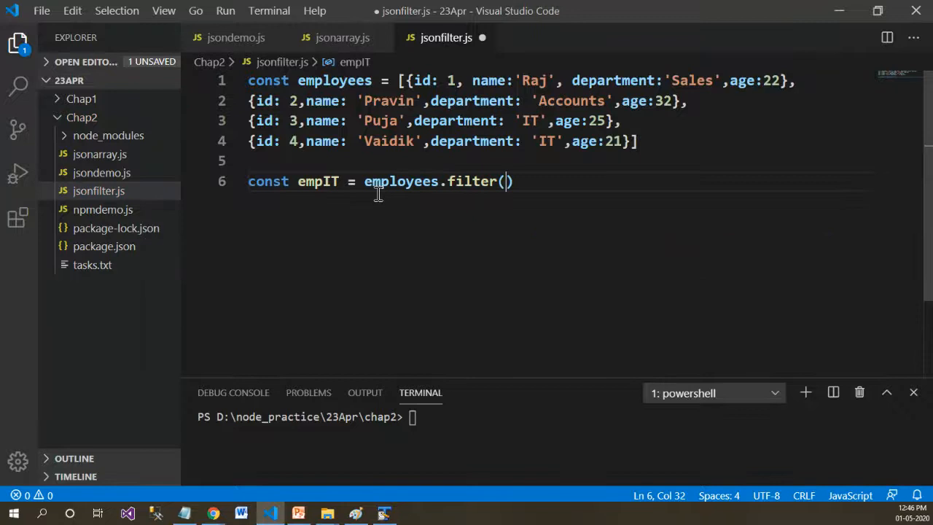
{"action": "type", "text": "x=> x"}
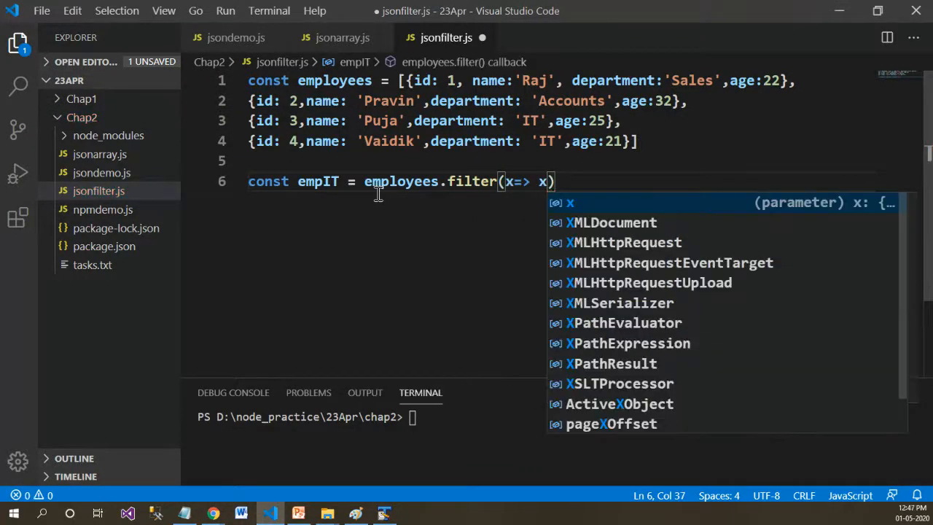
{"action": "type", "text": ".department"}
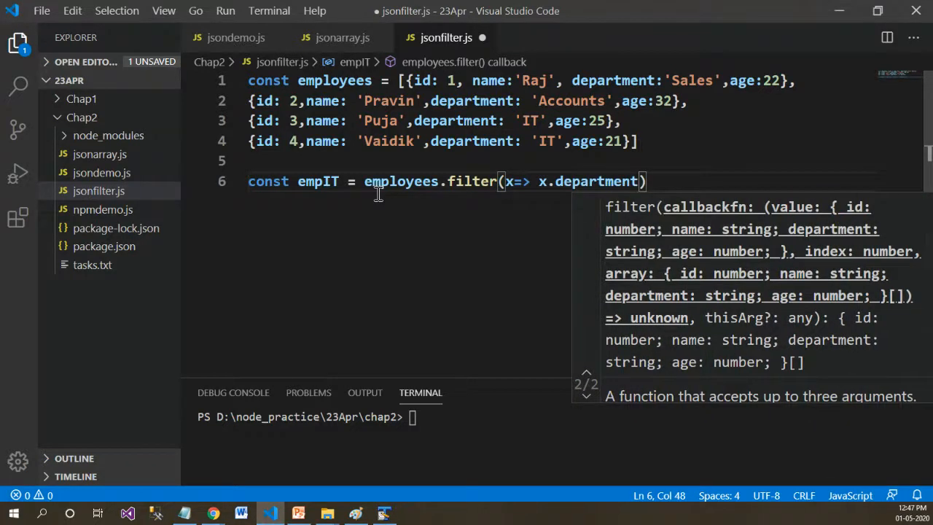
{"action": "type", "text": "==='"}
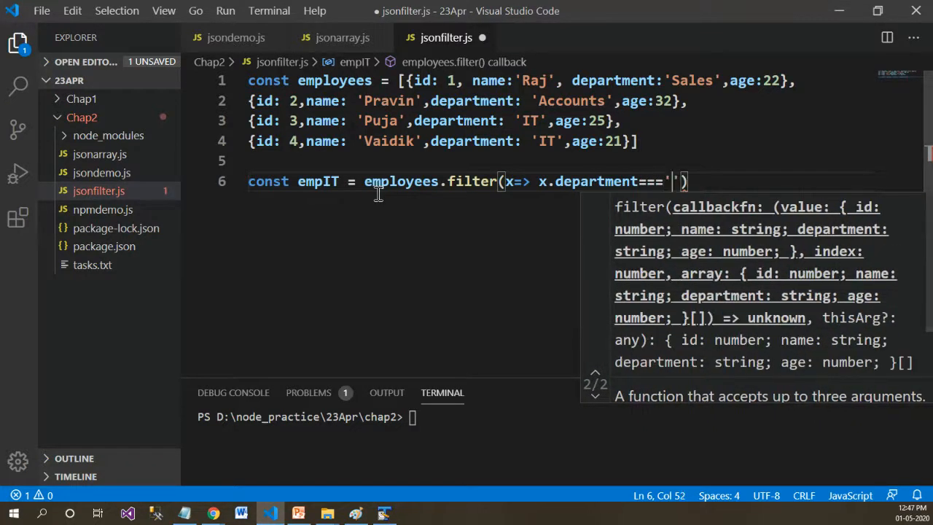
{"action": "type", "text": "IT"}
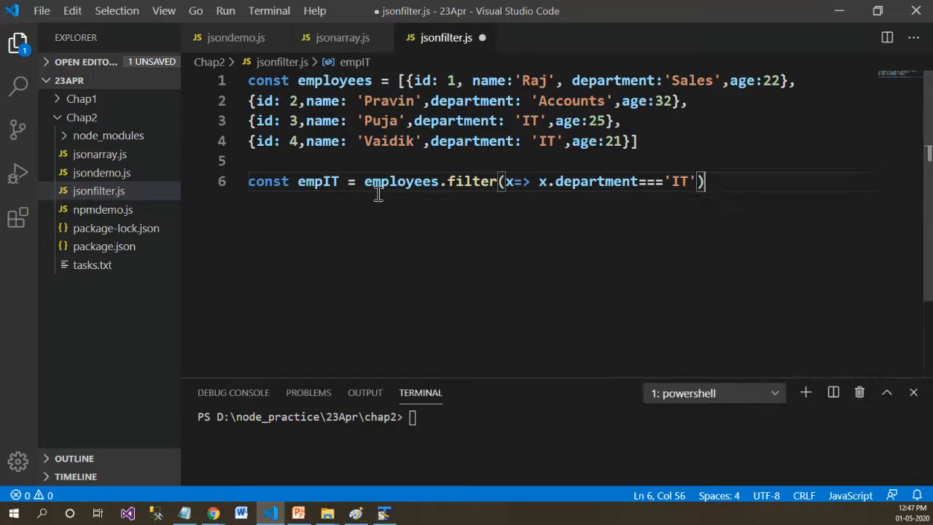
{"action": "key", "text": "Enter"}
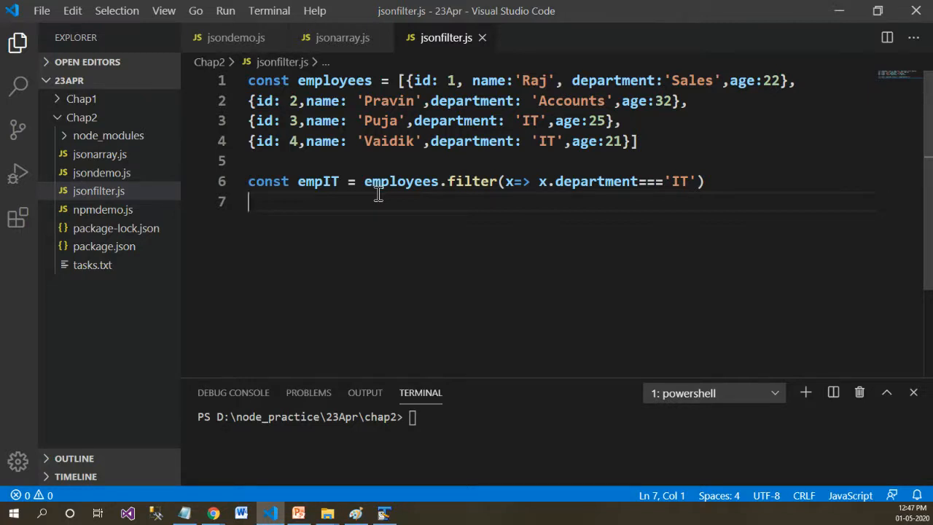
{"action": "double_click", "coordinate": [401, 182]}
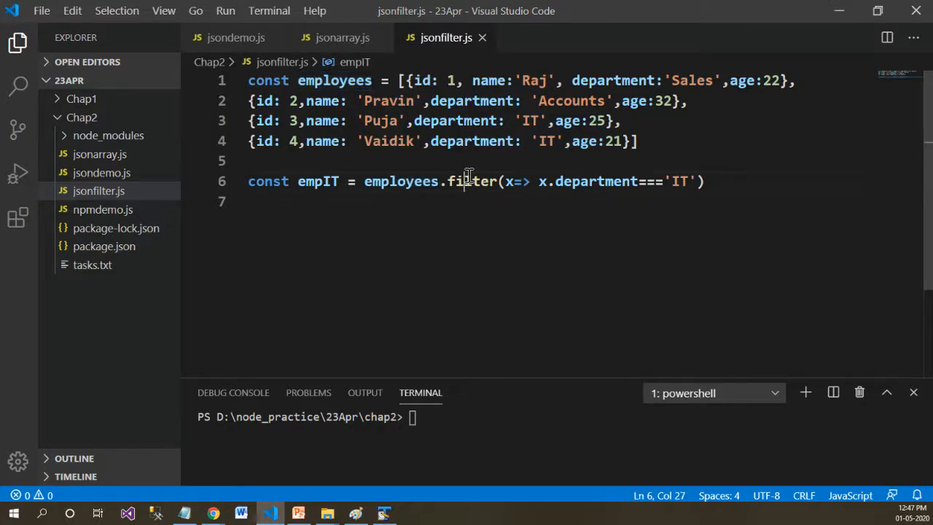
{"action": "double_click", "coordinate": [472, 181]}
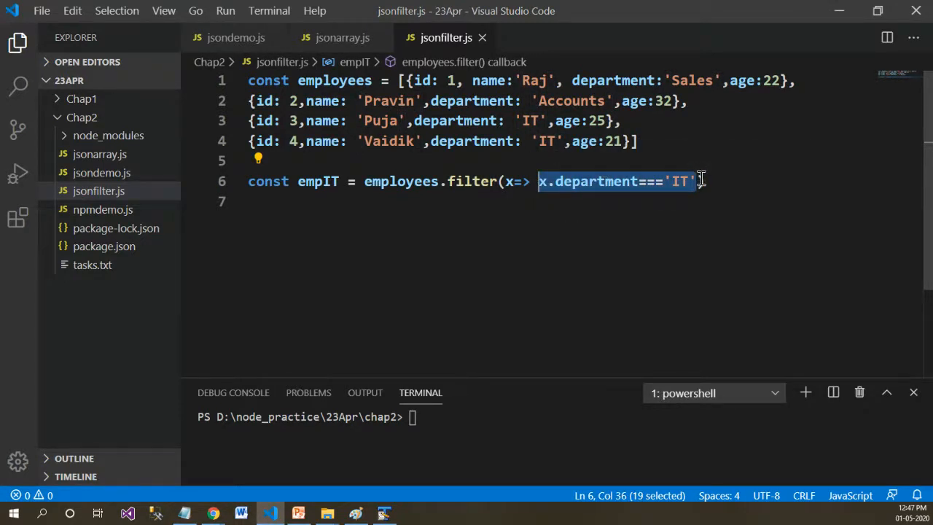
{"action": "double_click", "coordinate": [317, 180]}
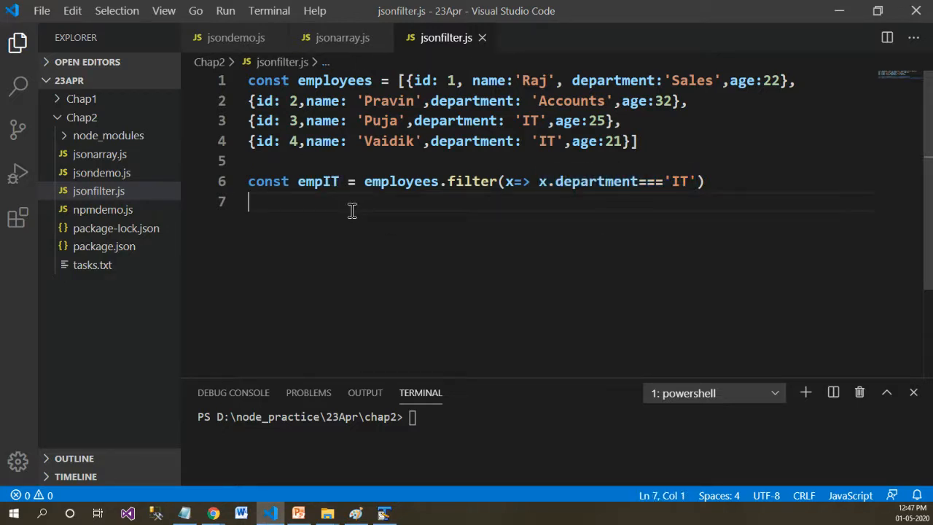
Add console.log(empIT) and run node jsonfilter.js, listing Puja and Vaidik.
{"action": "type", "text": "console.log"}
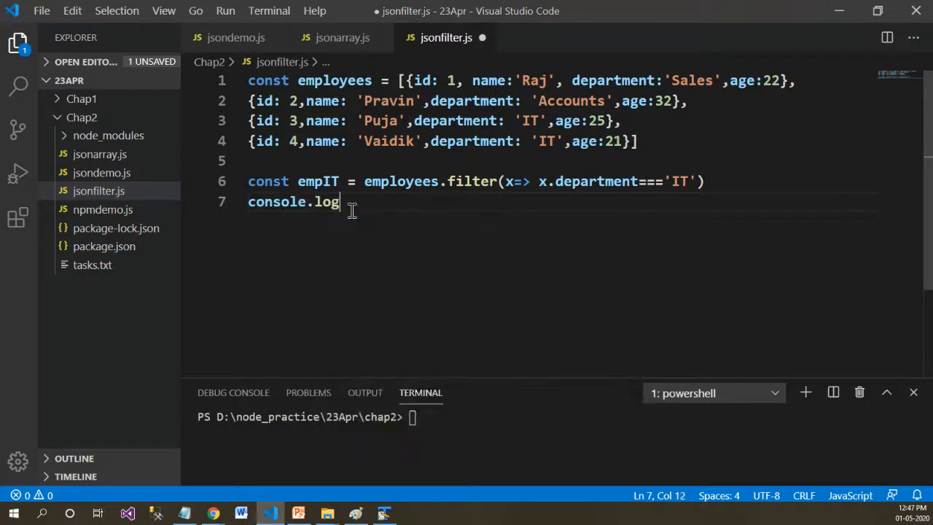
{"action": "type", "text": "(emp"}
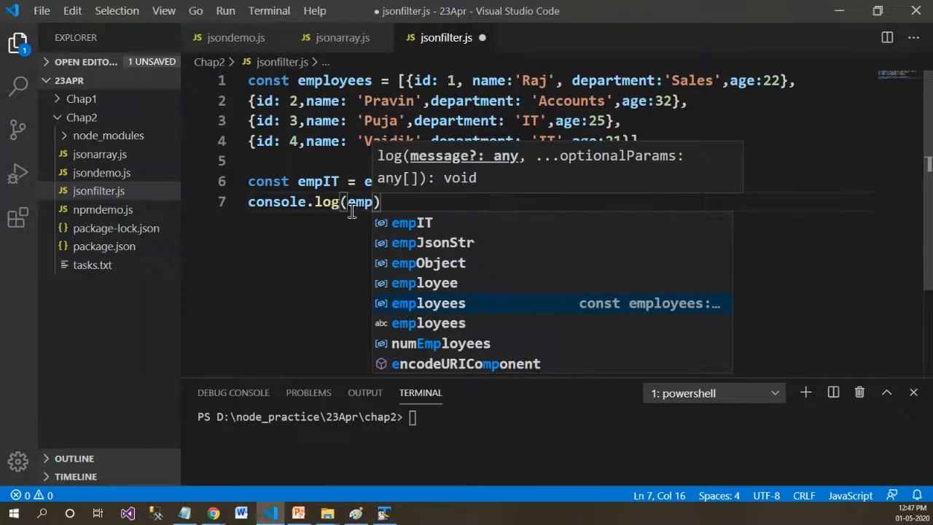
{"action": "type", "text": "IT"}
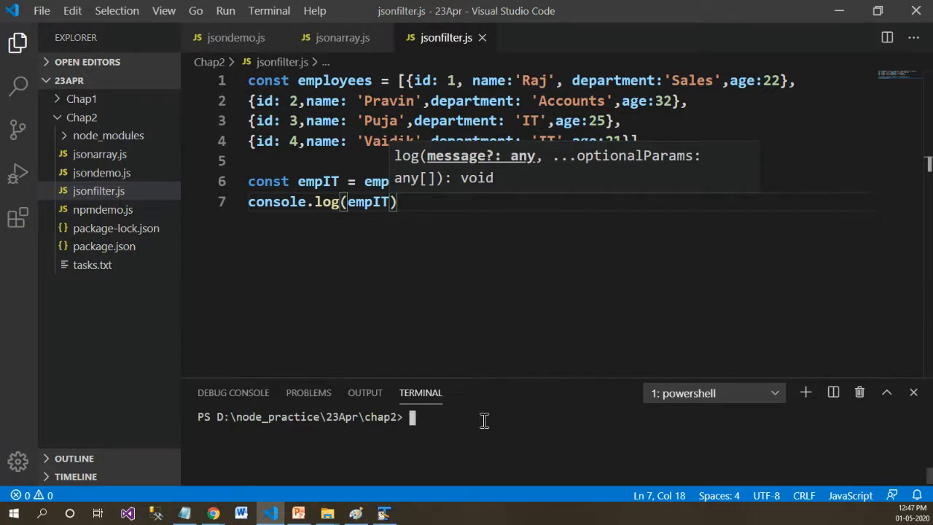
{"action": "type", "text": "node jso"}
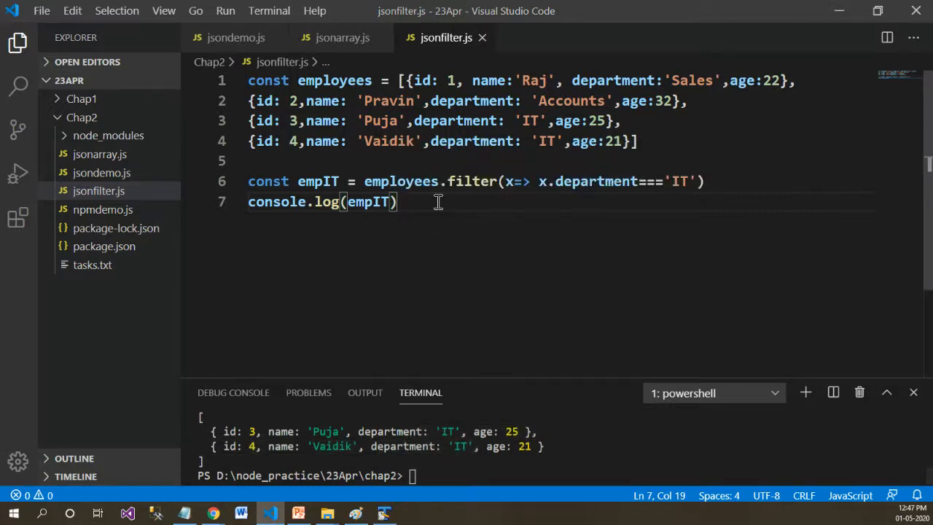
Type const empAbove25 = employees.filter(x=> x.age>25) on line 9.
{"action": "type", "text": "co"}
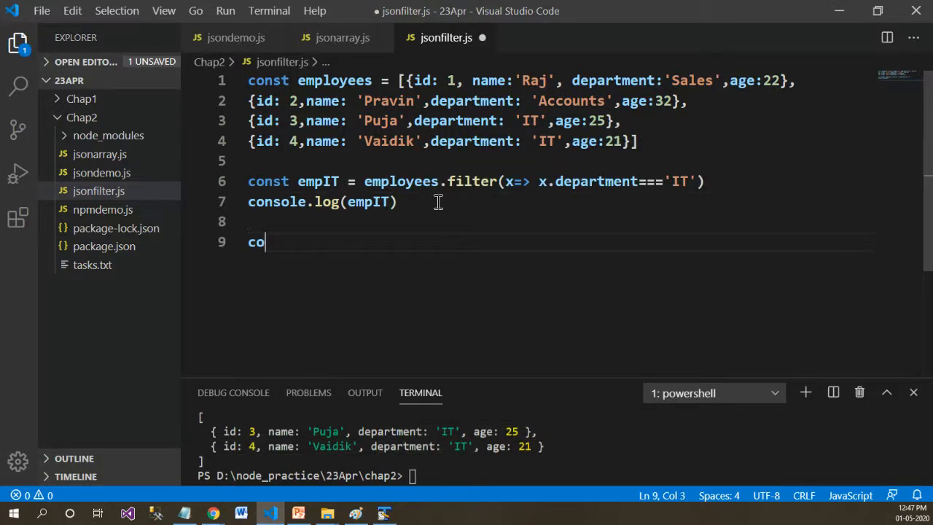
{"action": "type", "text": "nst e"}
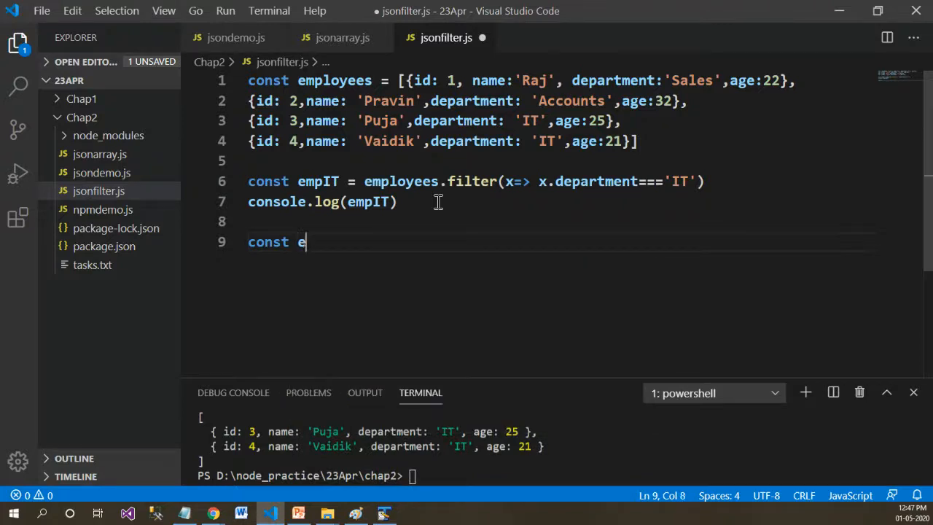
{"action": "type", "text": "mpAbove"}
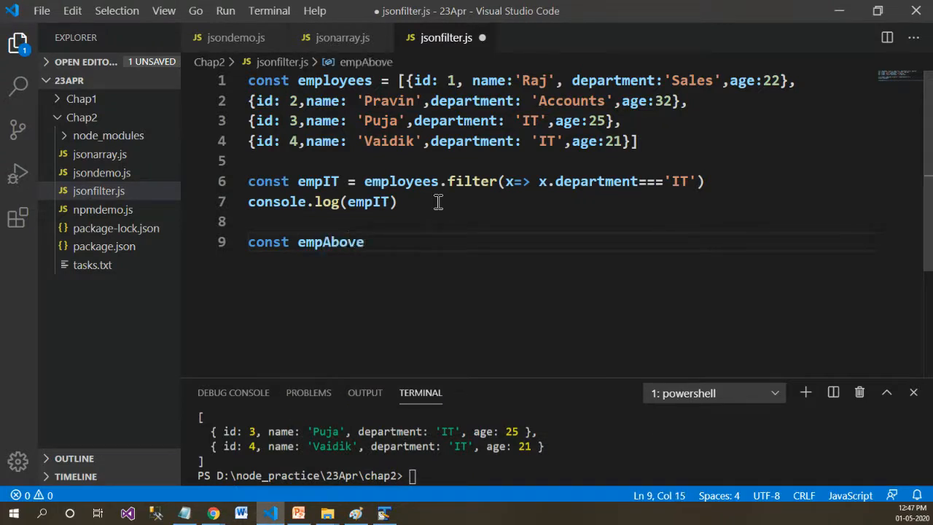
{"action": "type", "text": "25 ="}
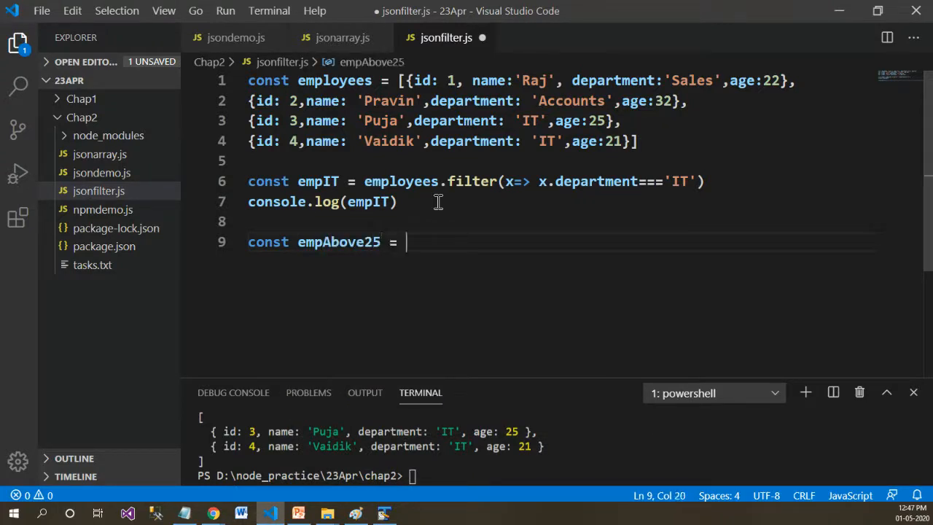
{"action": "type", "text": "emp"}
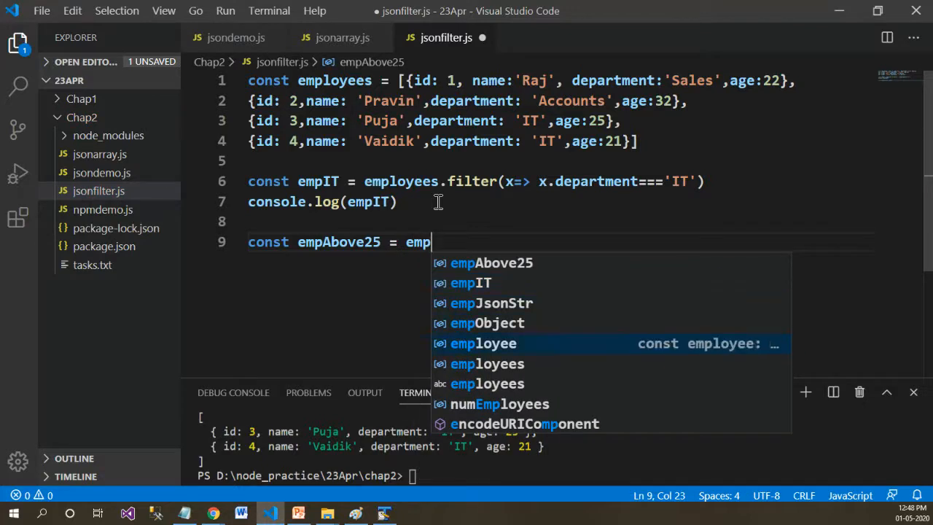
{"action": "type", "text": "loyees.filter("}
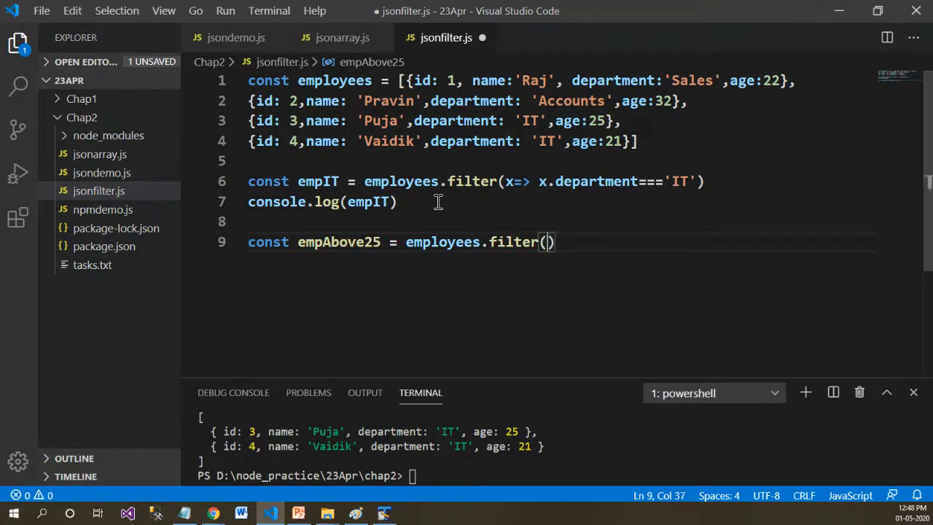
{"action": "type", "text": "x=>"}
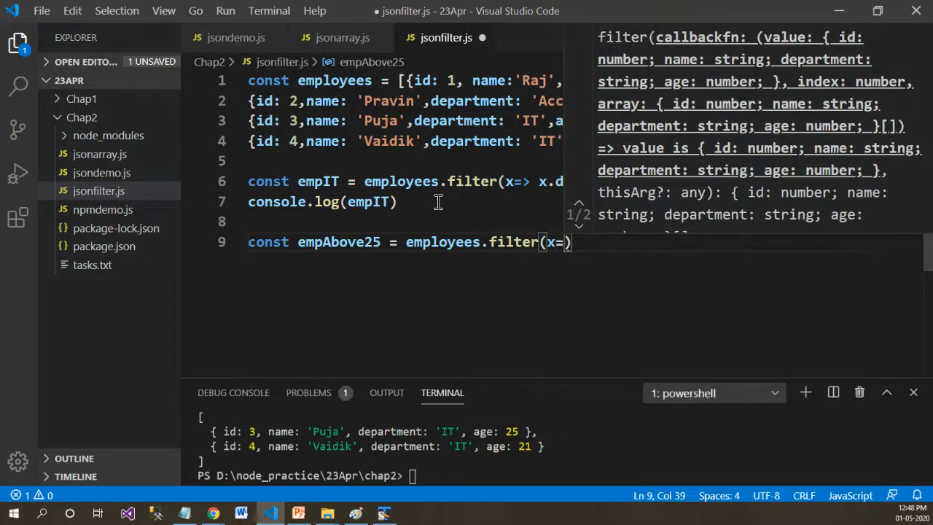
{"action": "type", "text": ".age>25"}
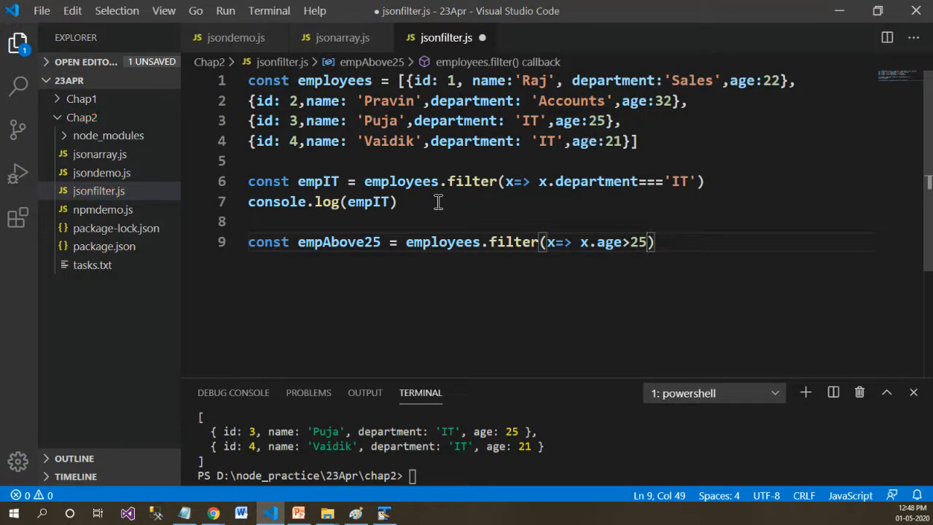
{"action": "key", "text": "Enter"}
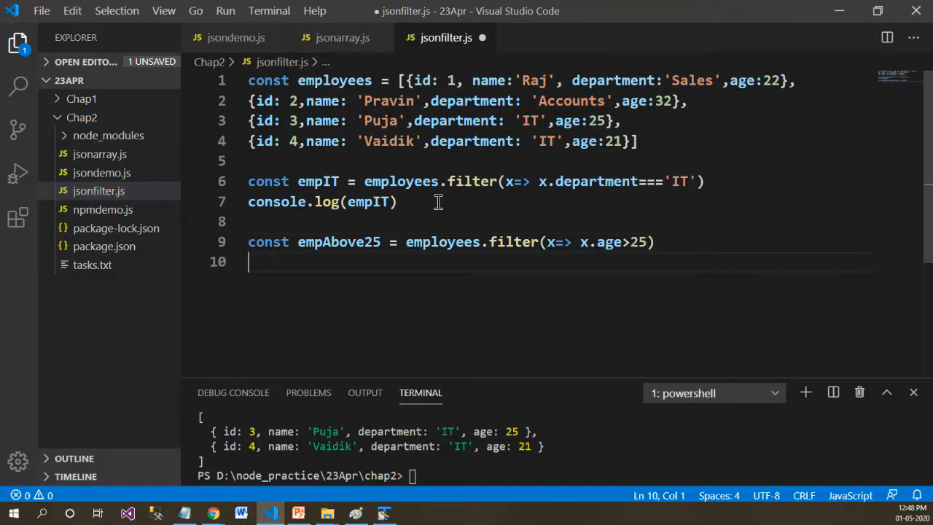
Log empAbove25, run node jsonfilter.js, and complete the filter as x.age>25.
{"action": "type", "text": "console.log(e"}
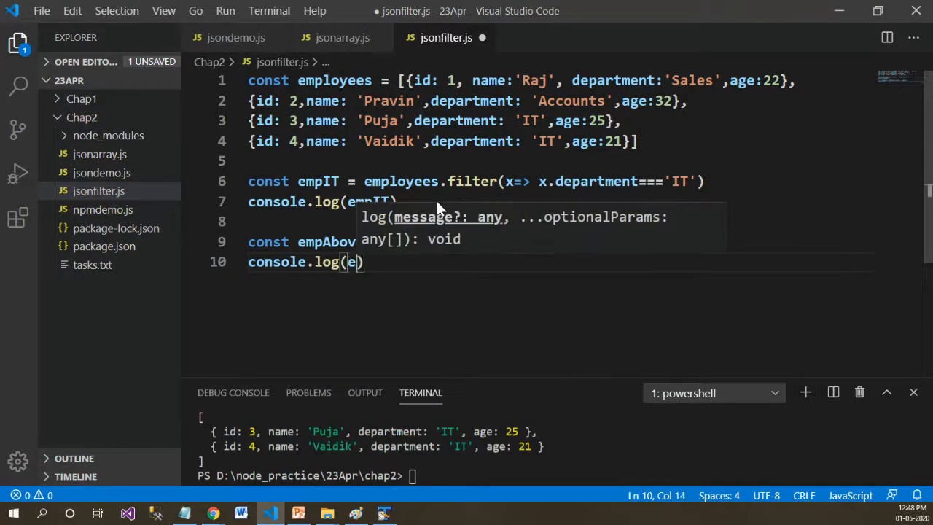
{"action": "type", "text": "mpAbove25"}
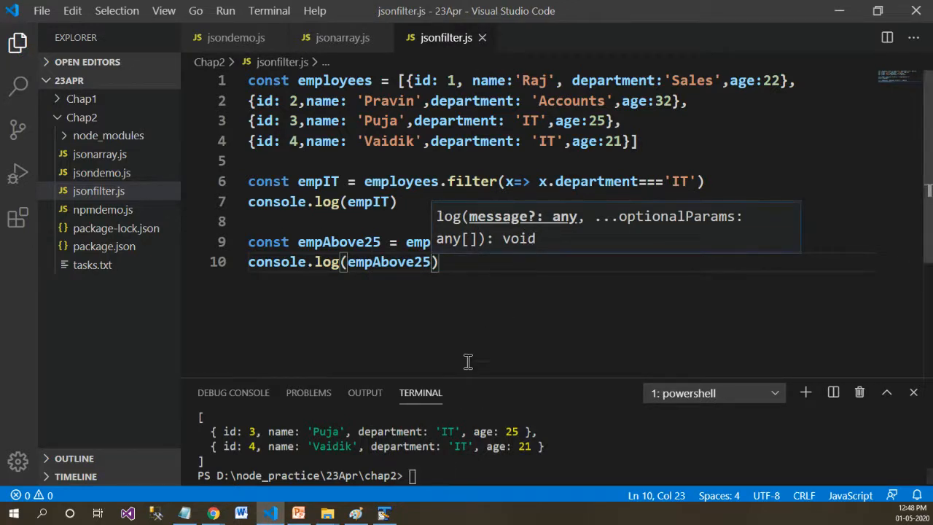
{"action": "type", "text": "node jsonfilter.js"}
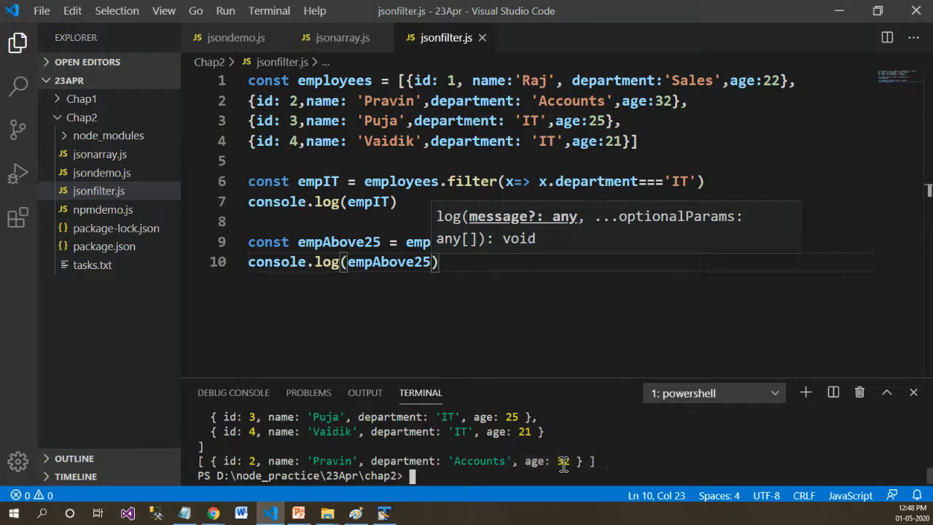
{"action": "double_click", "coordinate": [562, 461]}
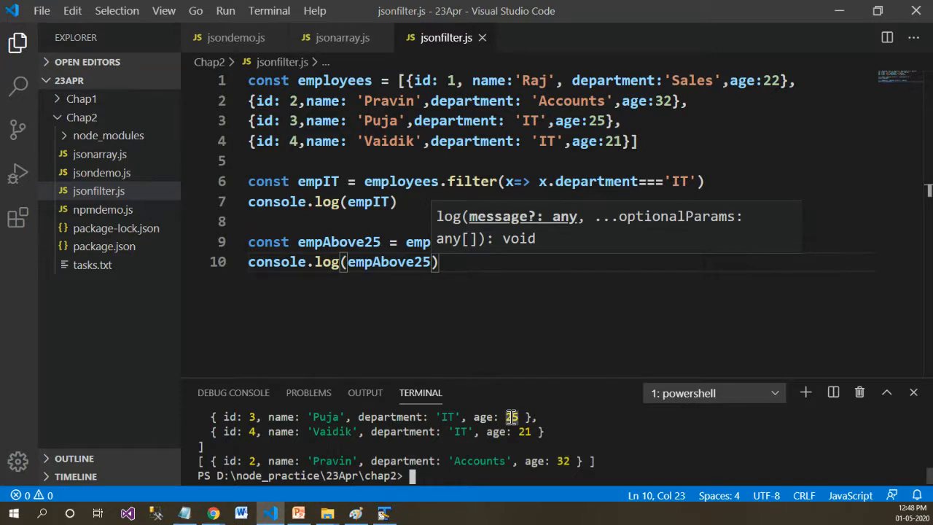
{"action": "type", "text": "employees.filter(x=> x.age>25)"}
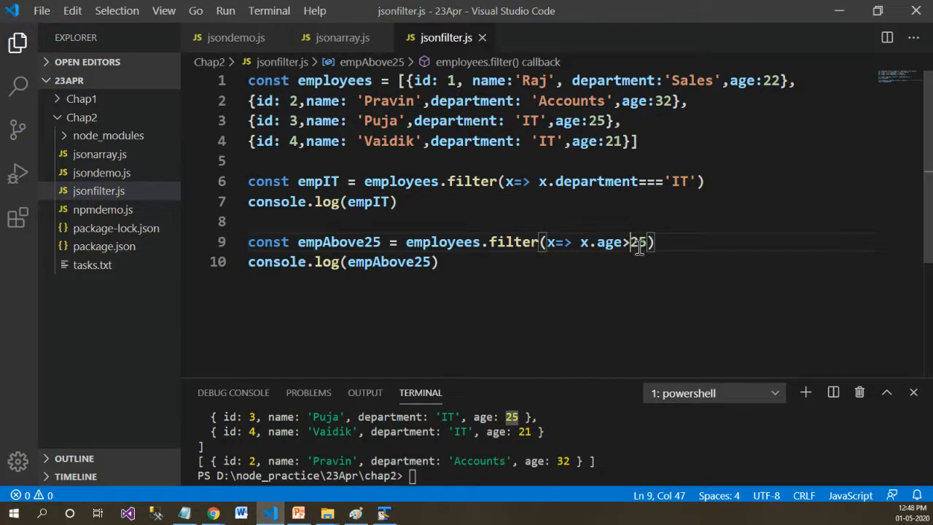
{"action": "left_click_drag", "start_coordinate": [573, 242], "coordinate": [653, 242]}
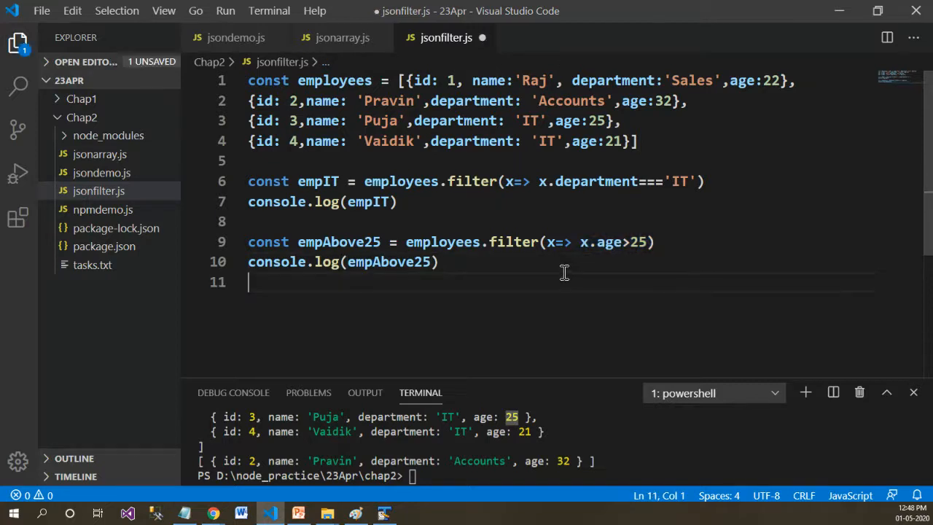
Type console.log("Condition") on line 12 and start line 13.
{"action": "type", "text": "con"}
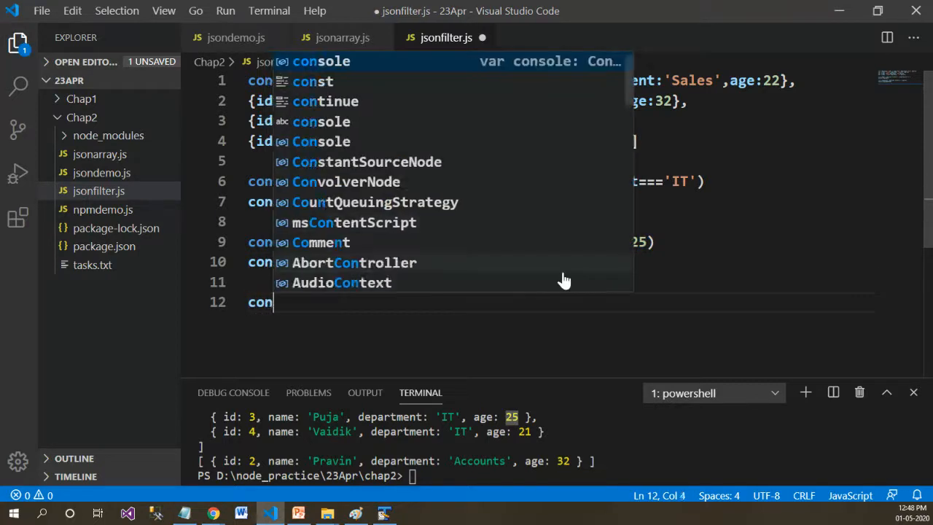
{"action": "type", "text": "sole"}
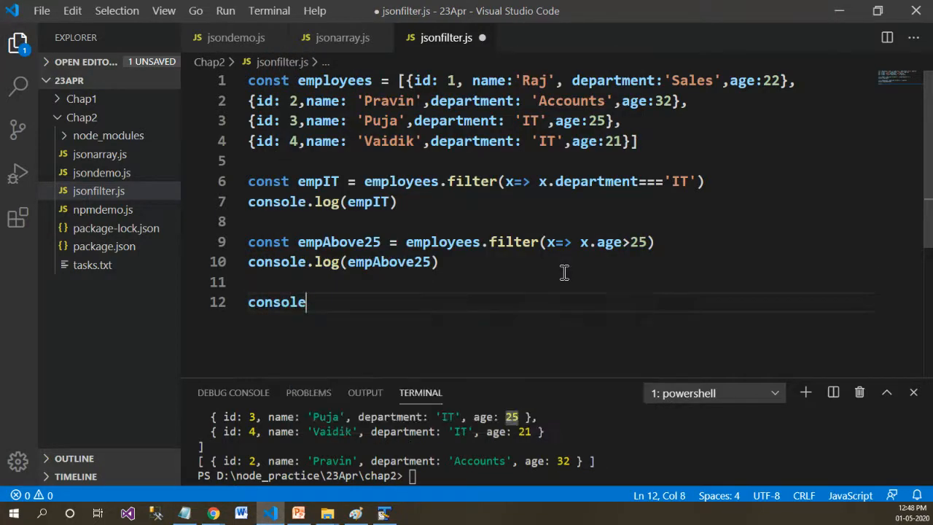
{"action": "type", "text": ".log(\"Cond"}
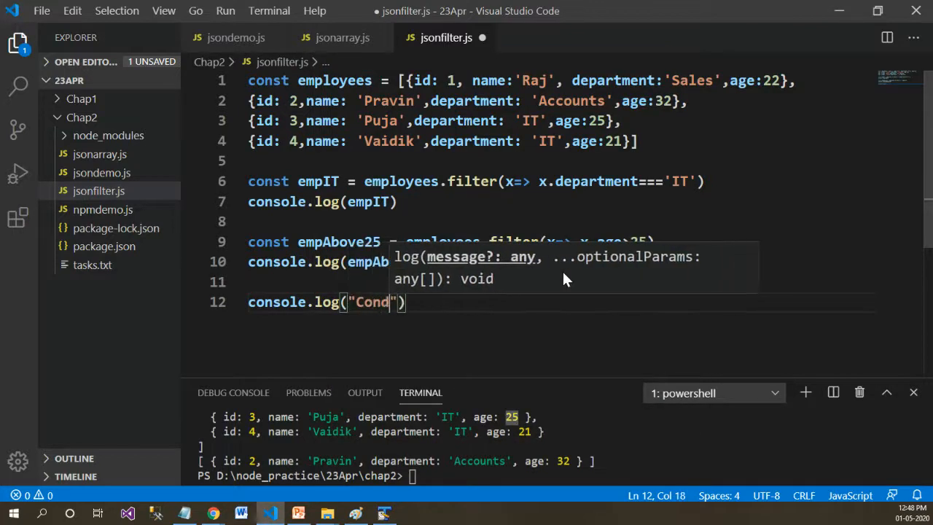
{"action": "type", "text": "ition"}
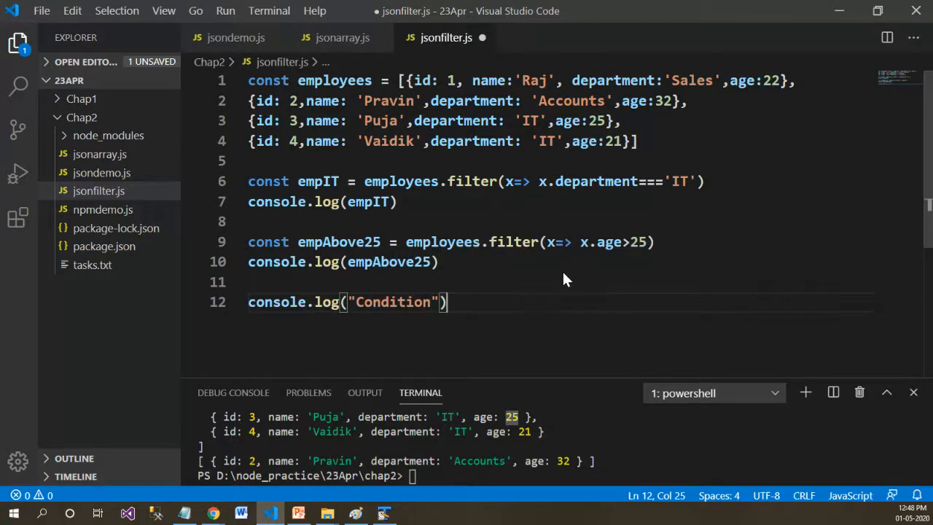
{"action": "key", "text": "enter"}
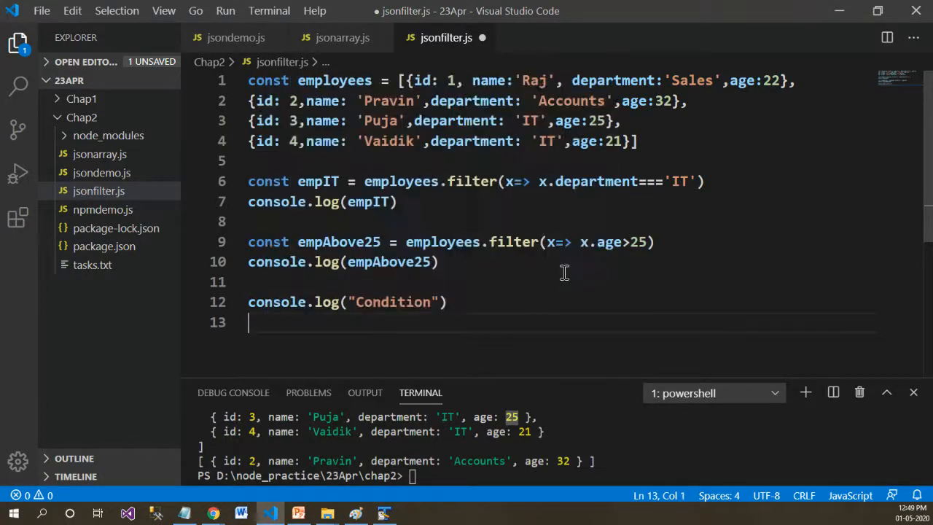
Write const cond = x=> x.age<25 && x.department==='IT' on line 13.
{"action": "type", "text": "const"}
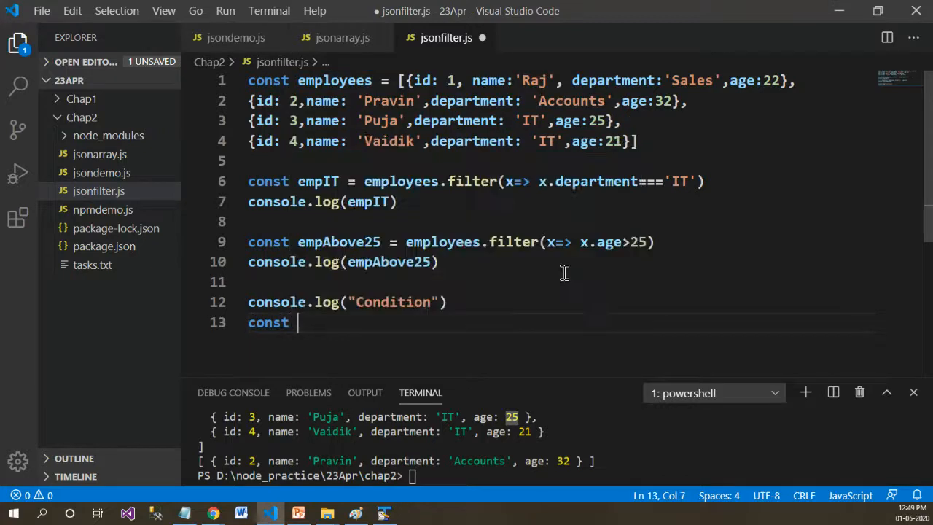
{"action": "type", "text": "cond"}
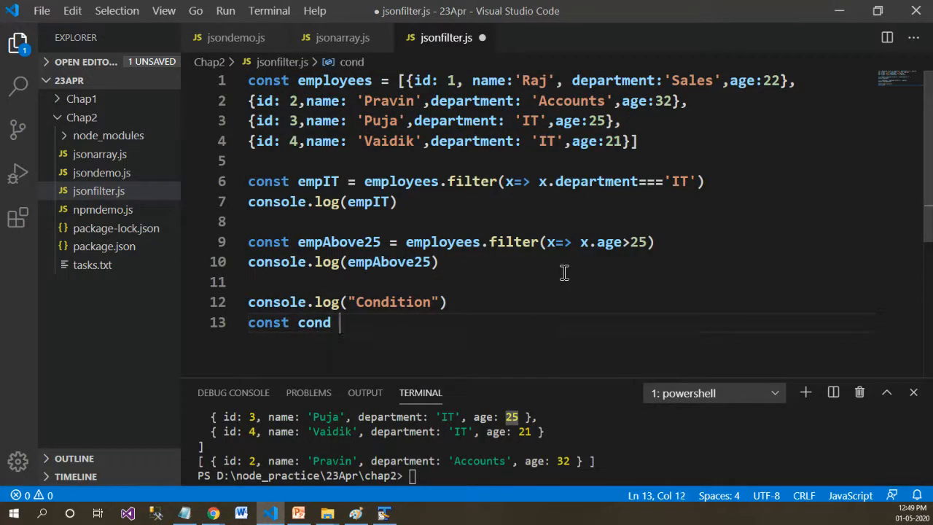
{"action": "type", "text": "="}
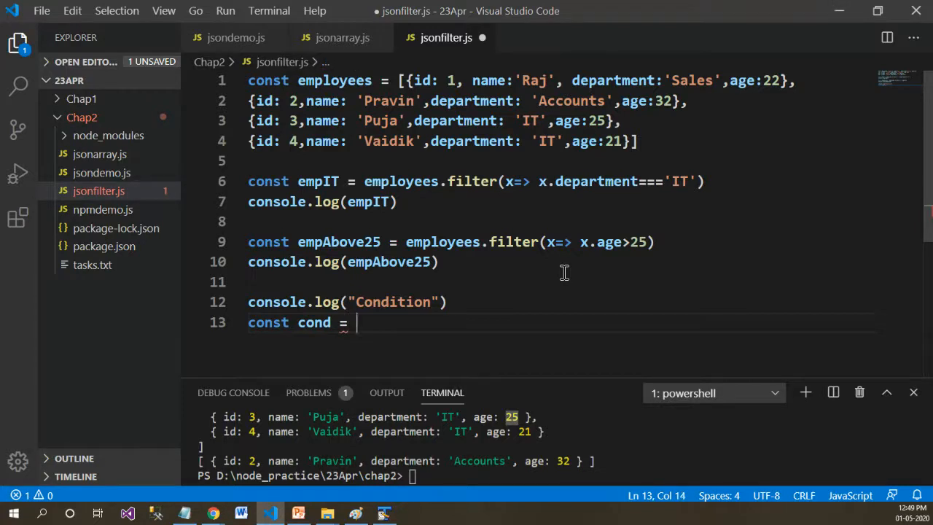
{"action": "type", "text": "x=> x"}
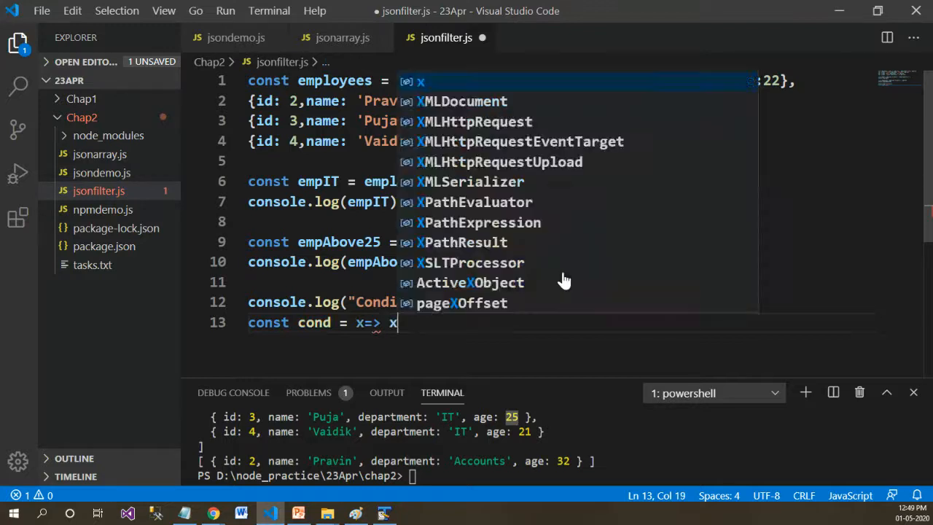
{"action": "type", "text": ".age"}
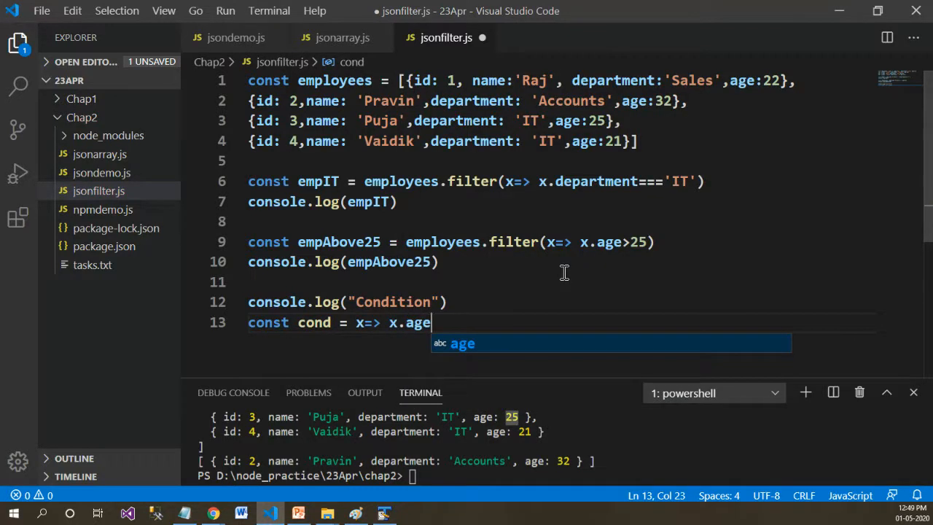
{"action": "type", "text": "<25 &&"}
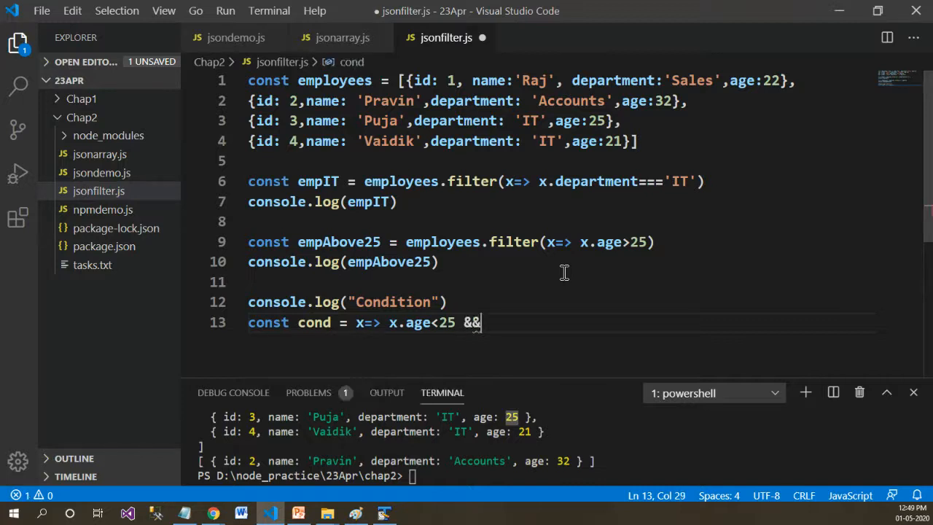
{"action": "type", "text": "x."}
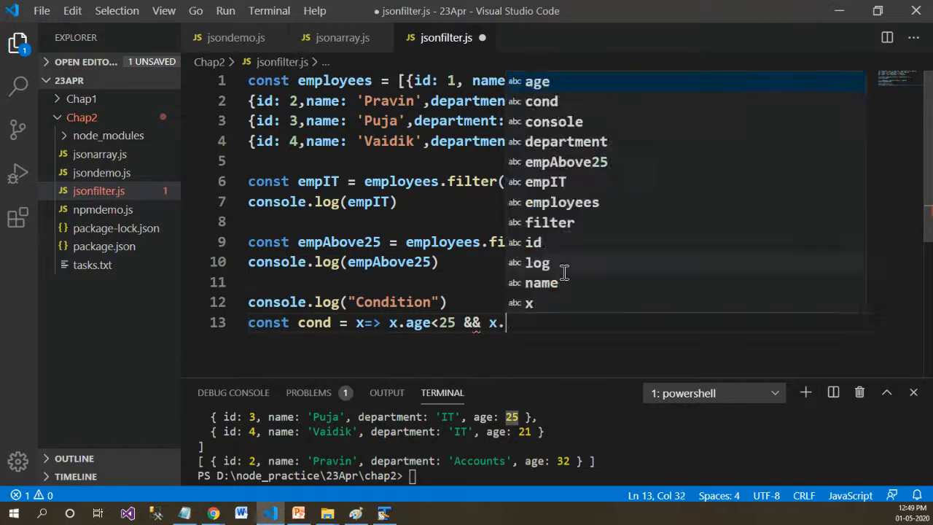
{"action": "type", "text": "department"}
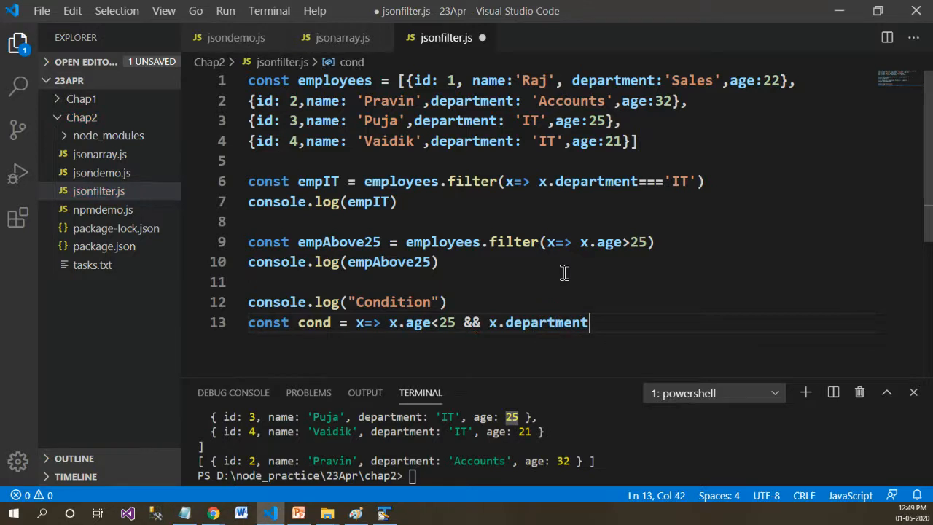
{"action": "type", "text": "==="}
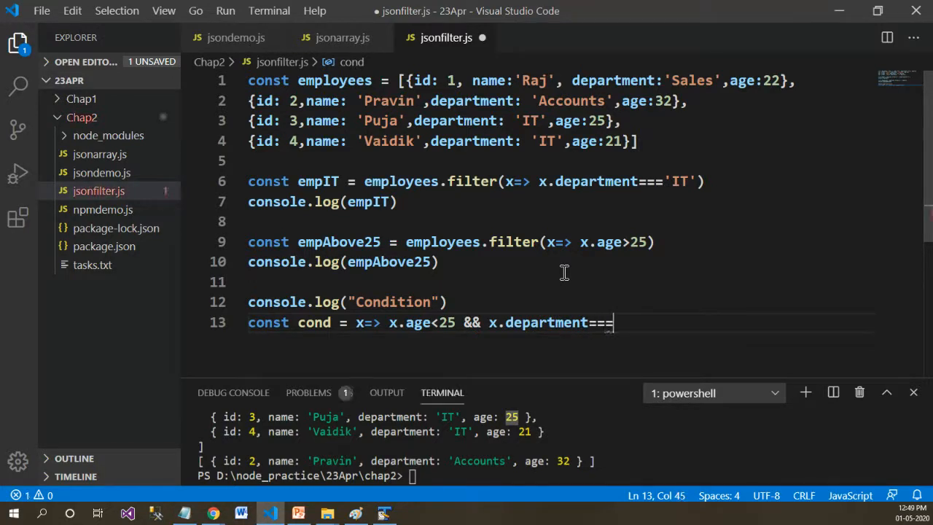
{"action": "type", "text": "'IT'"}
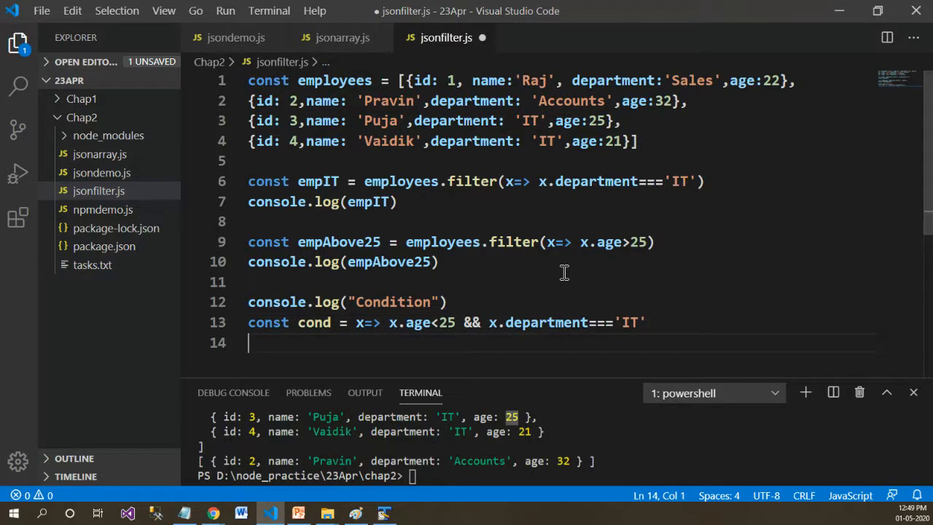
Write console.log(employees.filter(cond)) on line 14 and save the file.
{"action": "type", "text": "conso"}
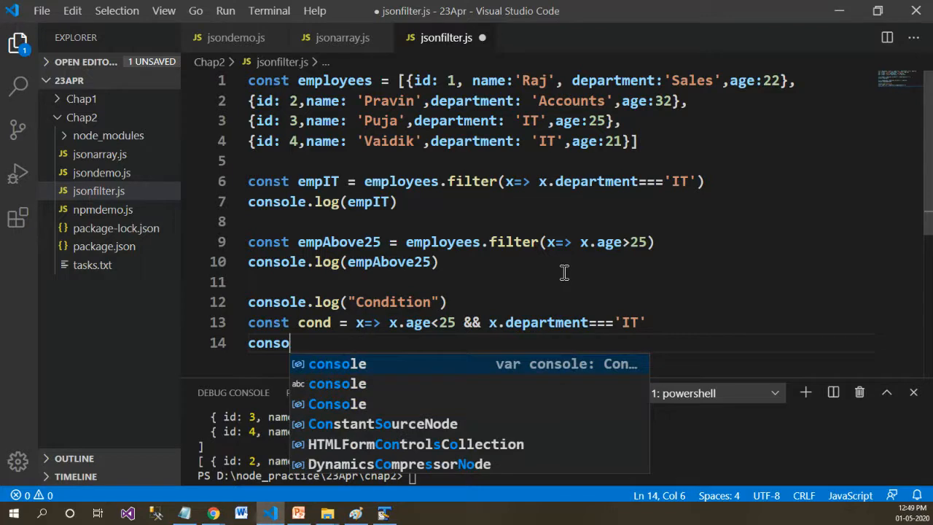
{"action": "type", "text": "le.log(e"}
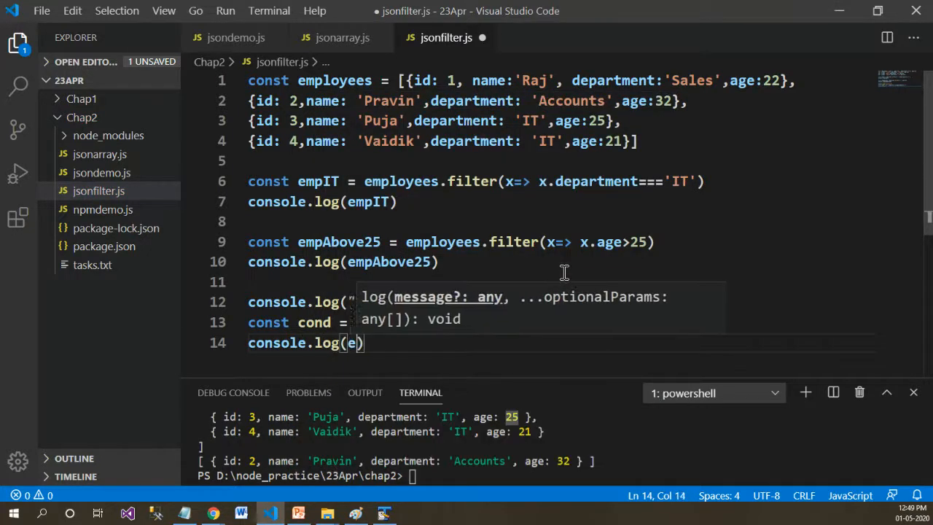
{"action": "type", "text": "employees.filter"}
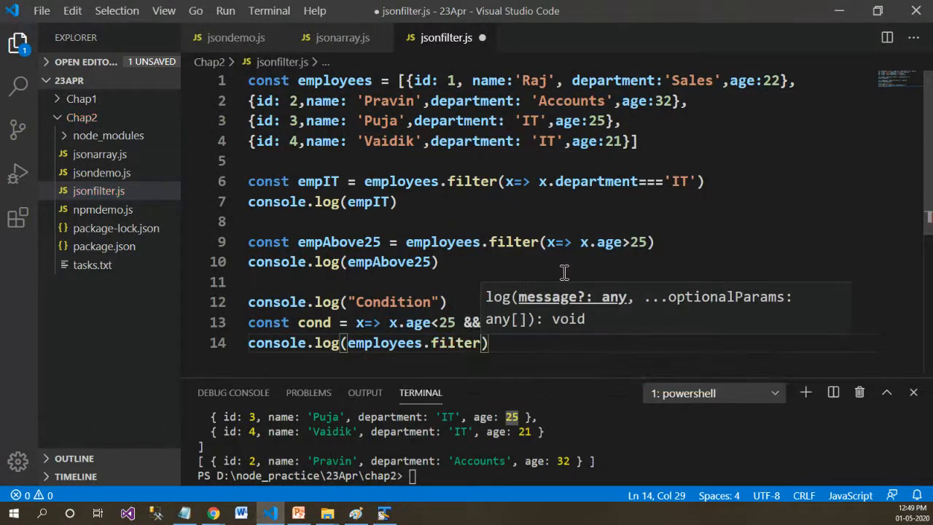
{"action": "type", "text": "cond"}
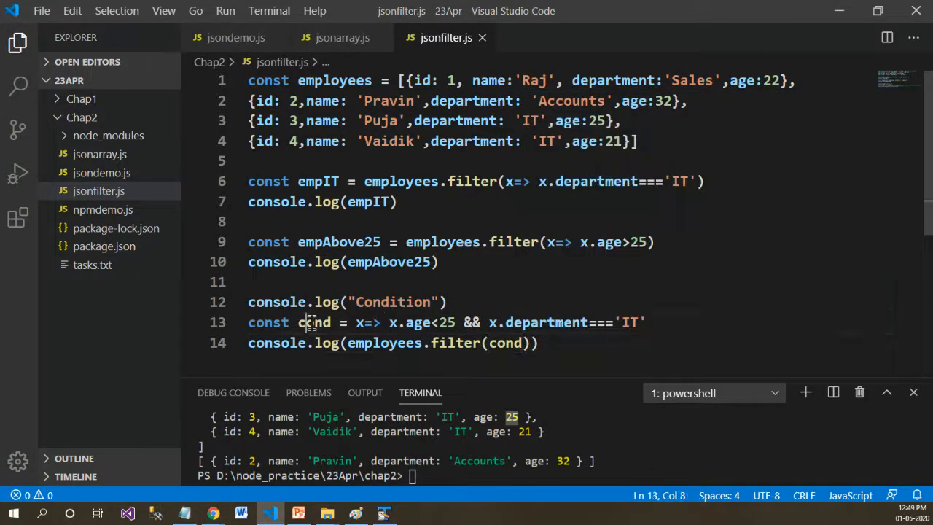
{"action": "double_click", "coordinate": [314, 322]}
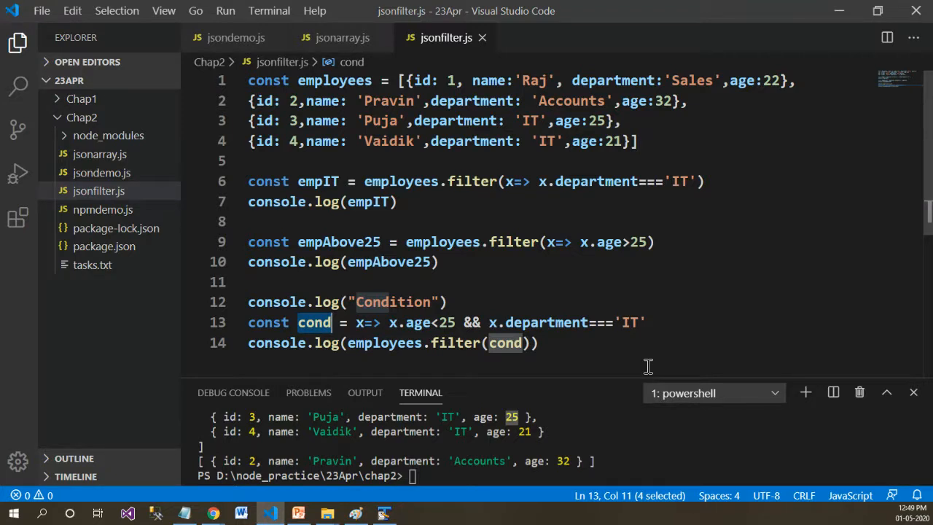
{"action": "left_click_drag", "start_coordinate": [357, 322], "coordinate": [644, 322]}
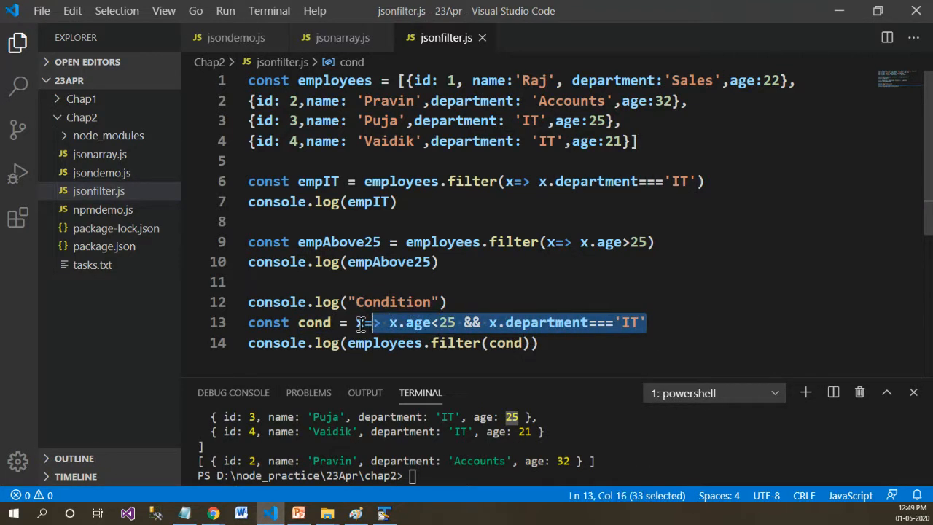
{"action": "double_click", "coordinate": [313, 322]}
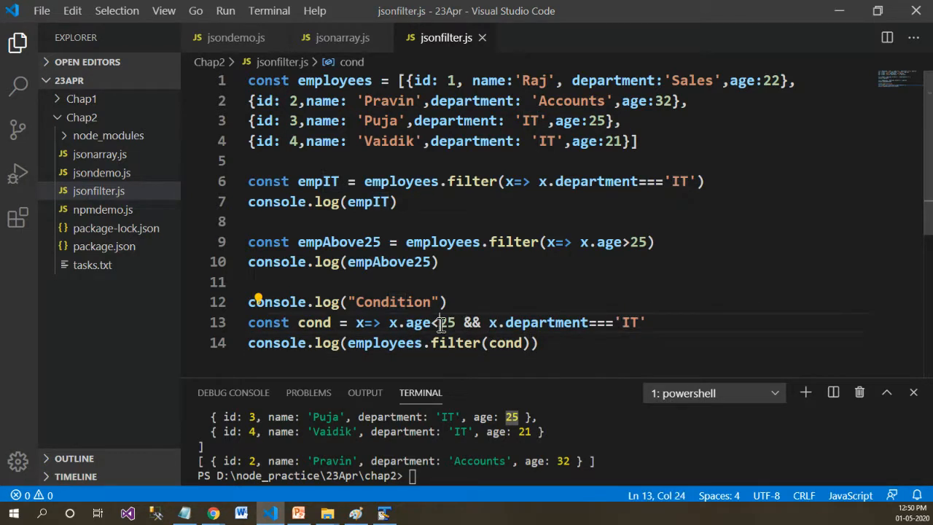
{"action": "double_click", "coordinate": [445, 322]}
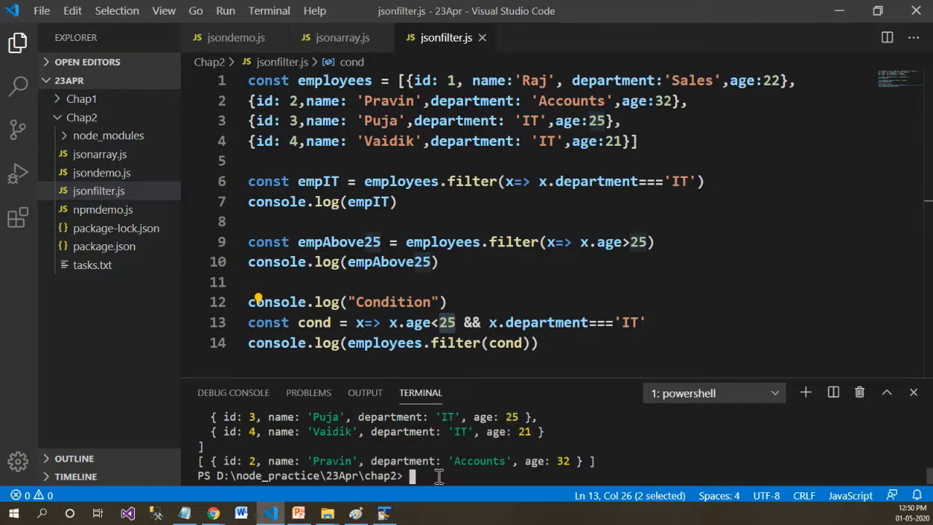
Run node jsonfilter.js, printing Condition and Vaidik, then click back after line 14.
{"action": "type", "text": "node"}
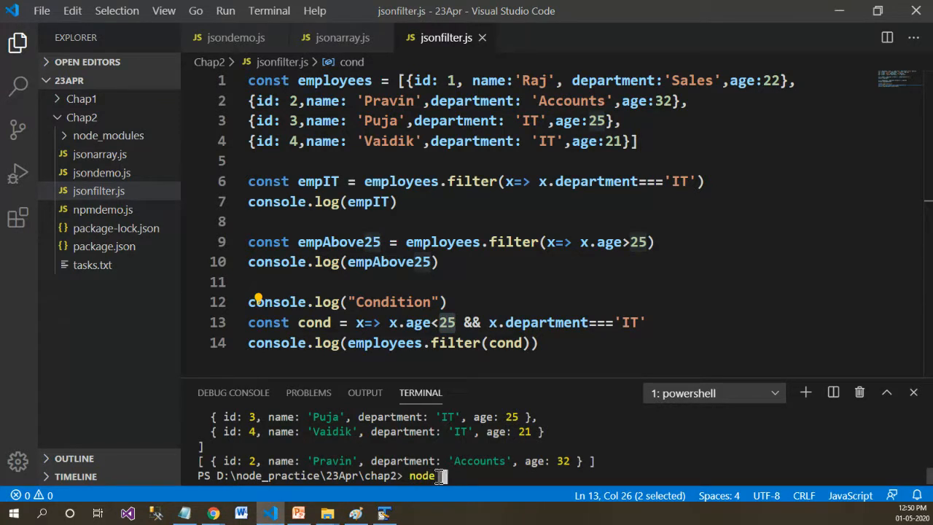
{"action": "type", "text": "jsonfilter.js"}
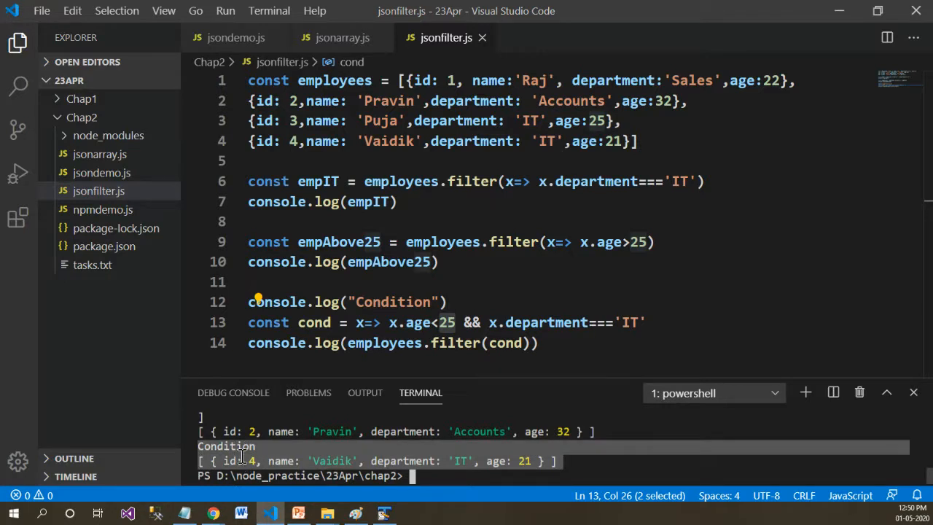
{"action": "mouse_move", "coordinate": [614, 340]}
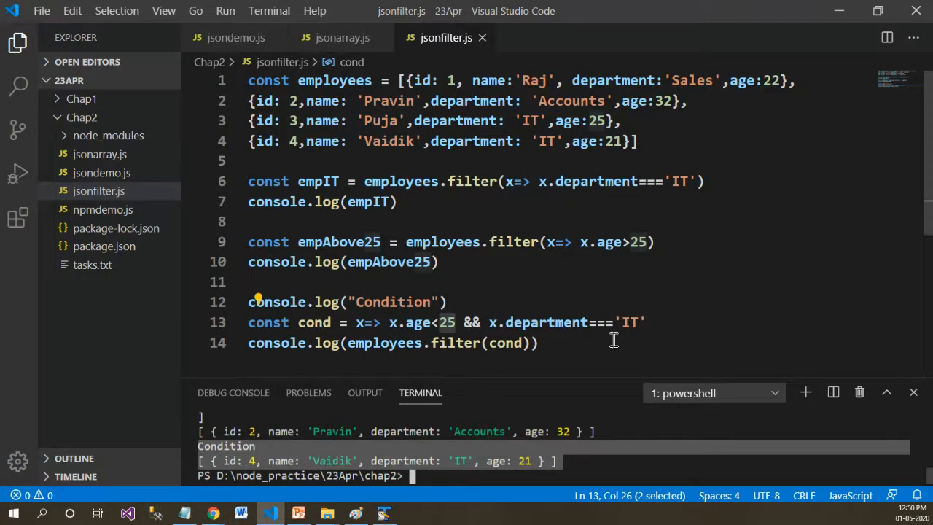
{"action": "left_click", "coordinate": [538, 343]}
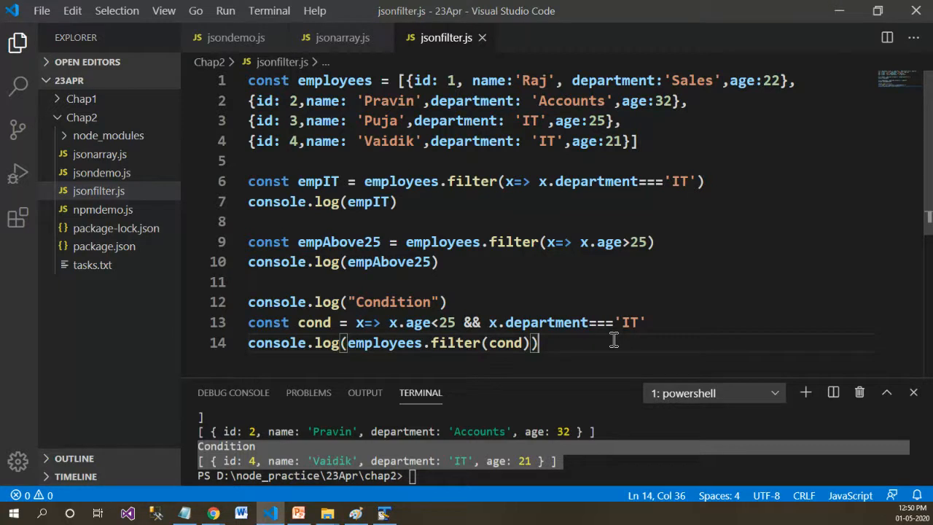